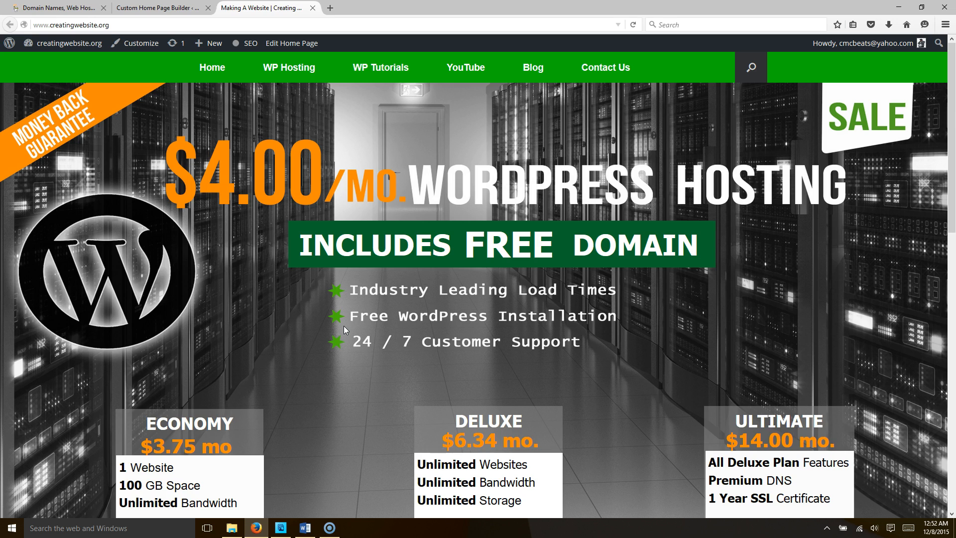
# - From the Dashboard, open the Appearance > Home Page builder and edit the first Circle Icon widget
pyautogui.scroll(-3)
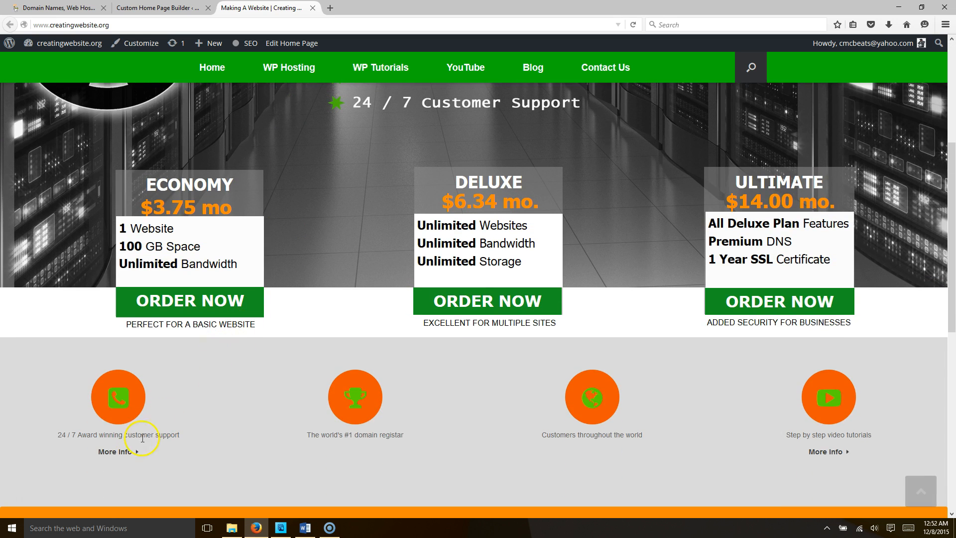
pyautogui.moveTo(356, 448)
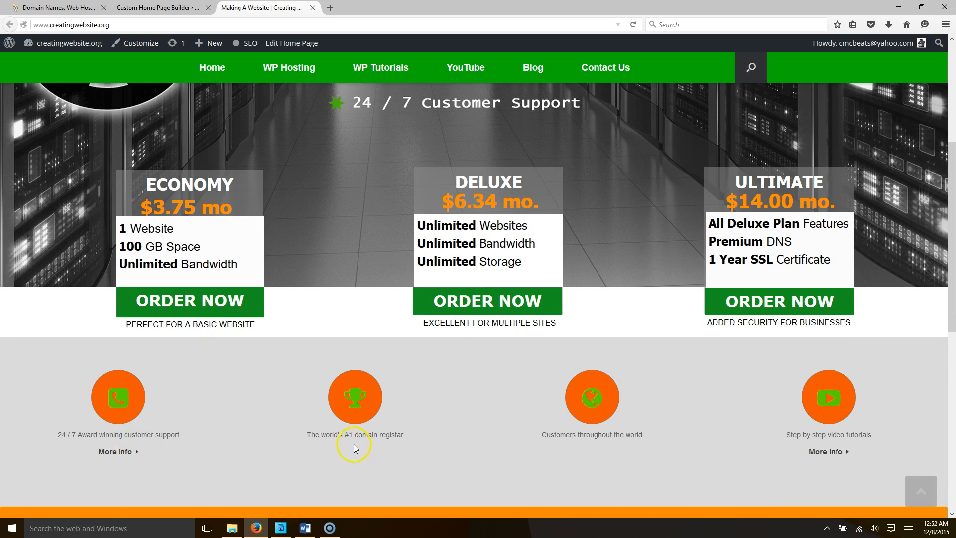
pyautogui.moveTo(538, 439)
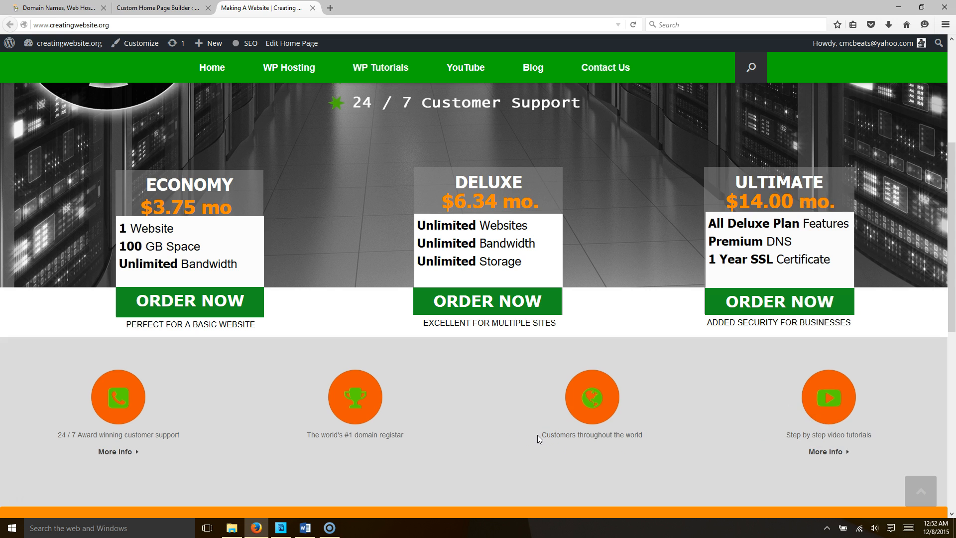
pyautogui.scroll(3)
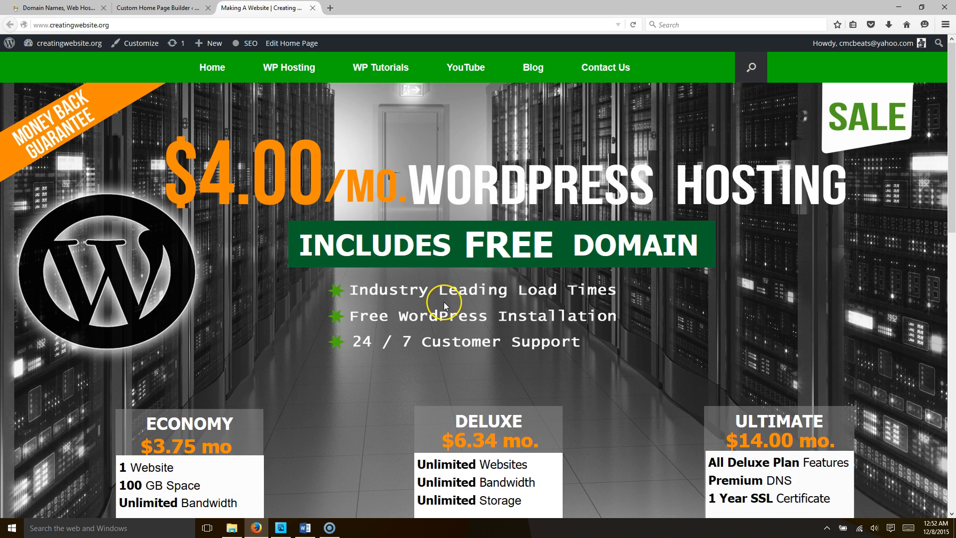
pyautogui.moveTo(627, 333)
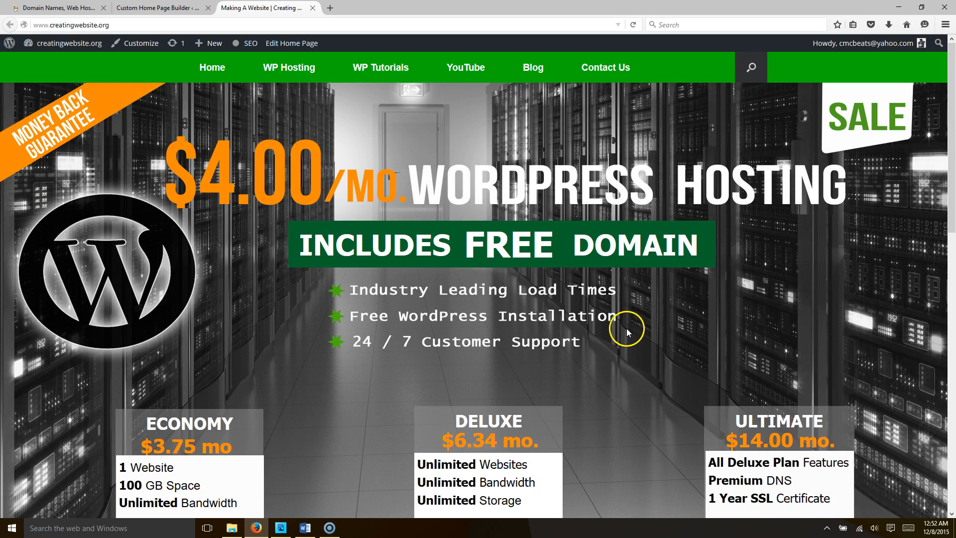
pyautogui.moveTo(118, 72)
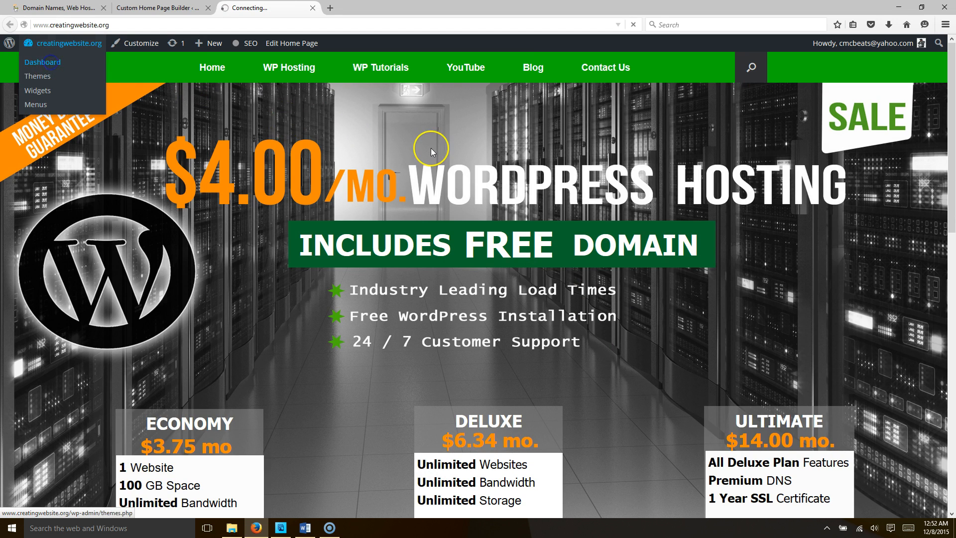
pyautogui.click(43, 62)
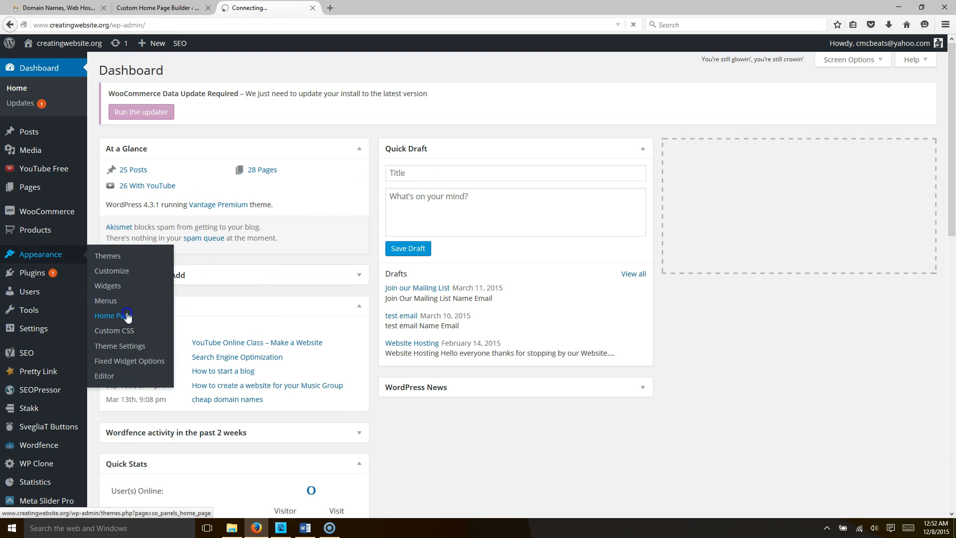
pyautogui.click(112, 315)
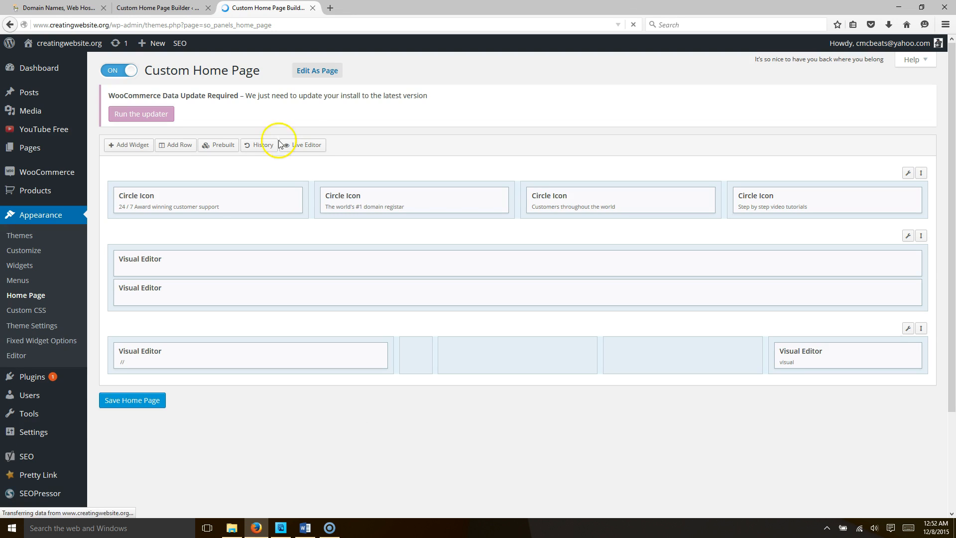
pyautogui.moveTo(252, 196)
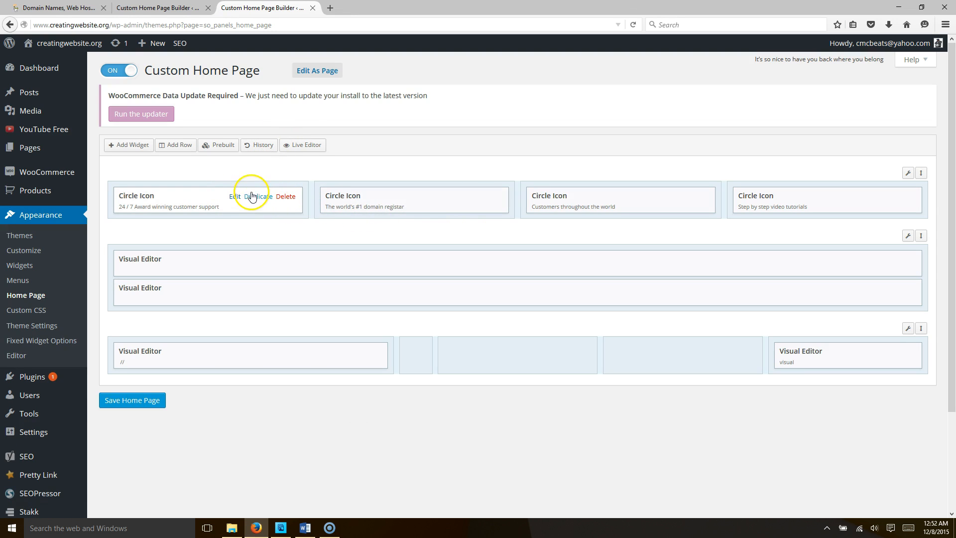
pyautogui.moveTo(308, 169)
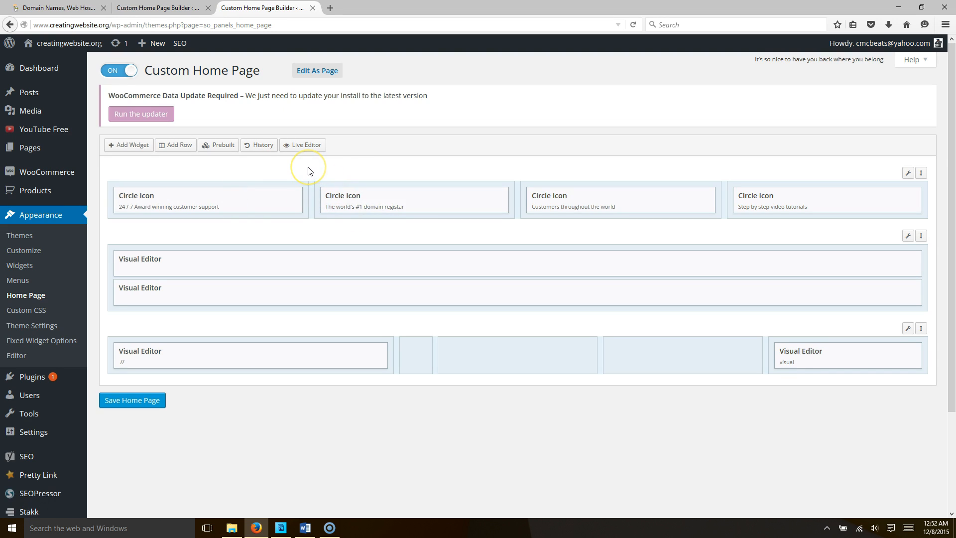
pyautogui.click(206, 199)
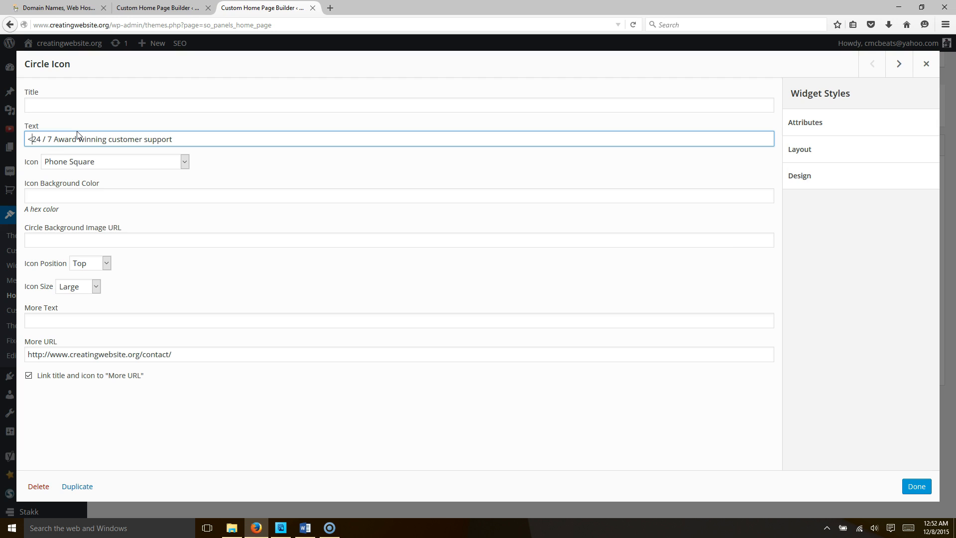
# - Wrap the '24 / 7 Award winning customer support' caption in <h2></h2> tags and save the home page
pyautogui.write('h2>')
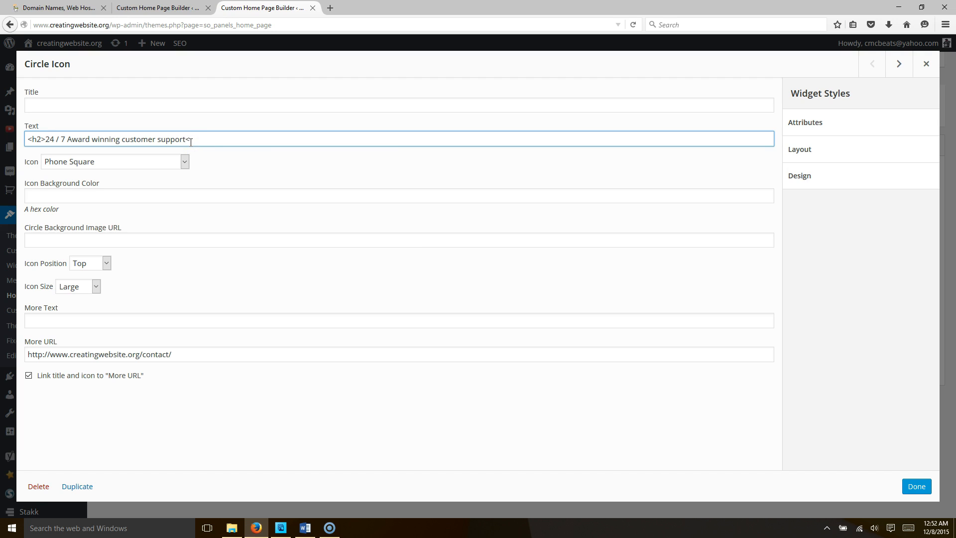
pyautogui.write('h2')
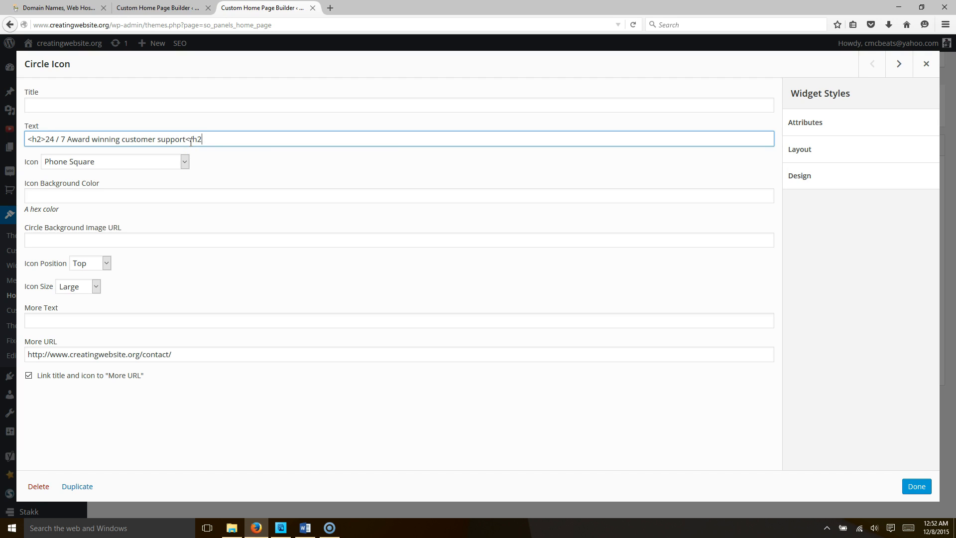
pyautogui.write('/h2>')
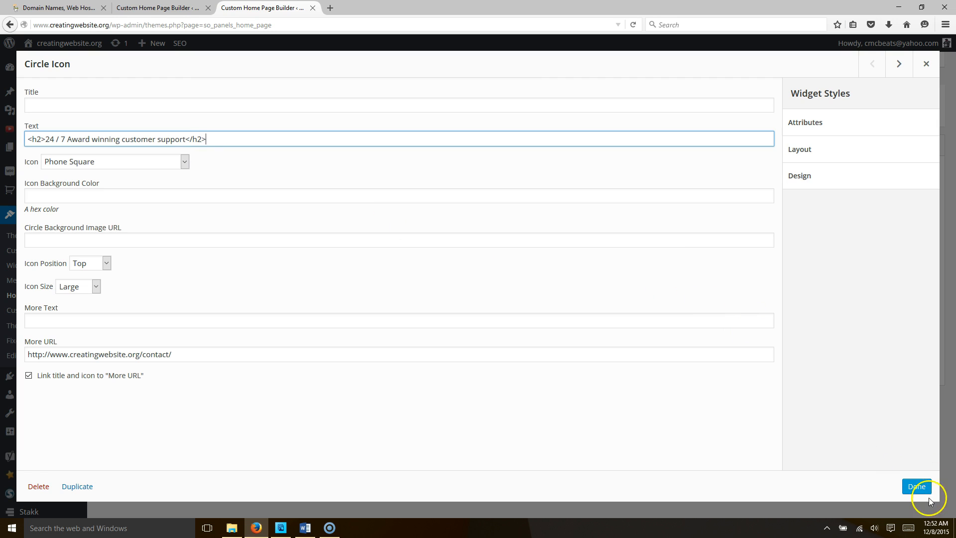
pyautogui.click(917, 486)
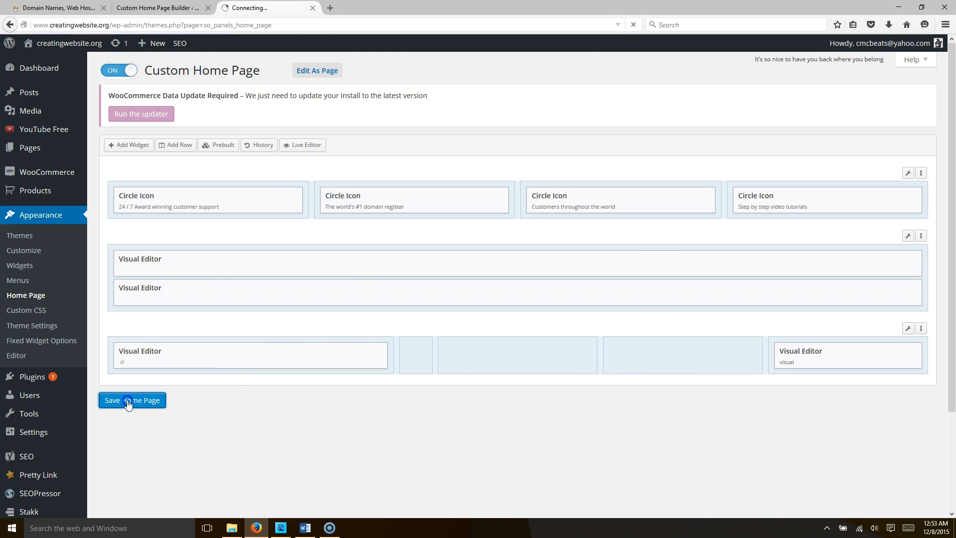
pyautogui.click(132, 400)
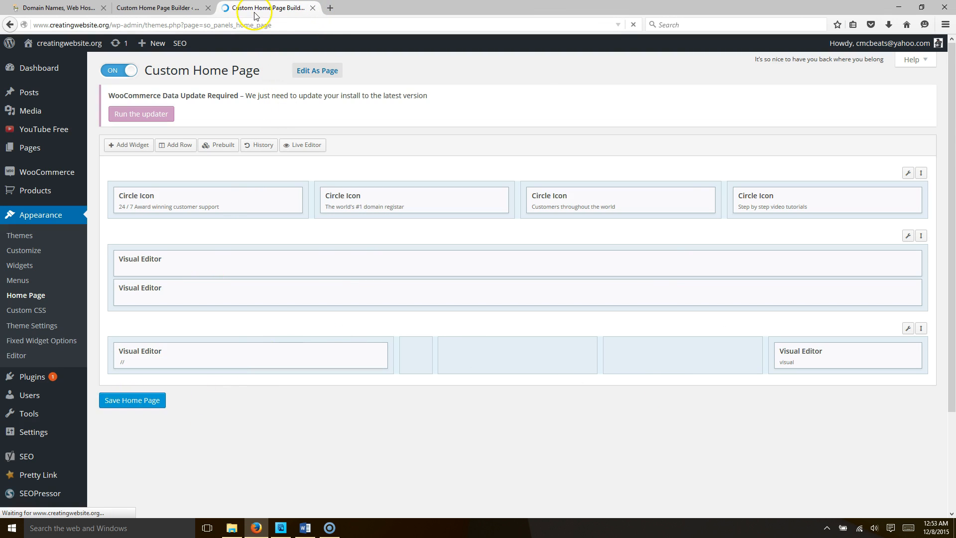
# - Check the live site, where the first circle icon caption now shows as a larger heading
pyautogui.click(132, 400)
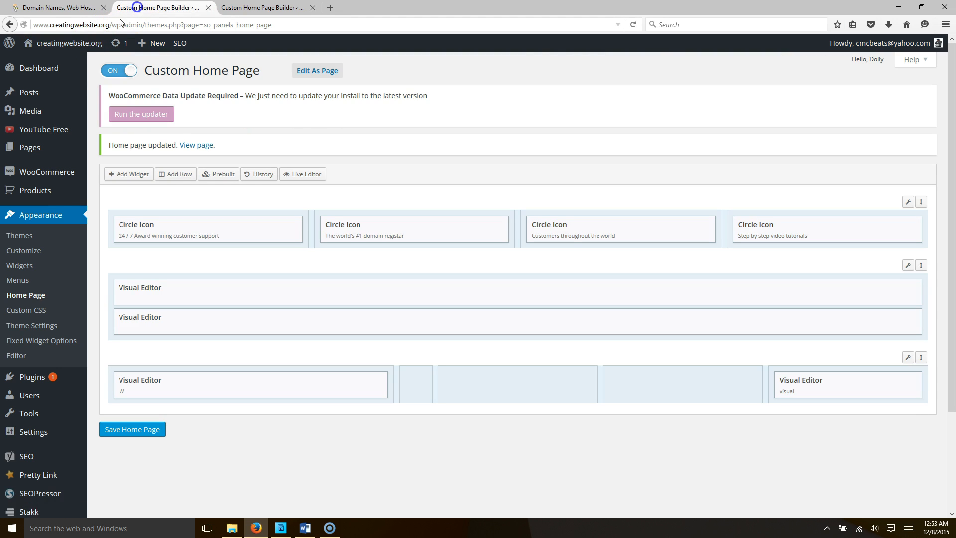
pyautogui.click(316, 70)
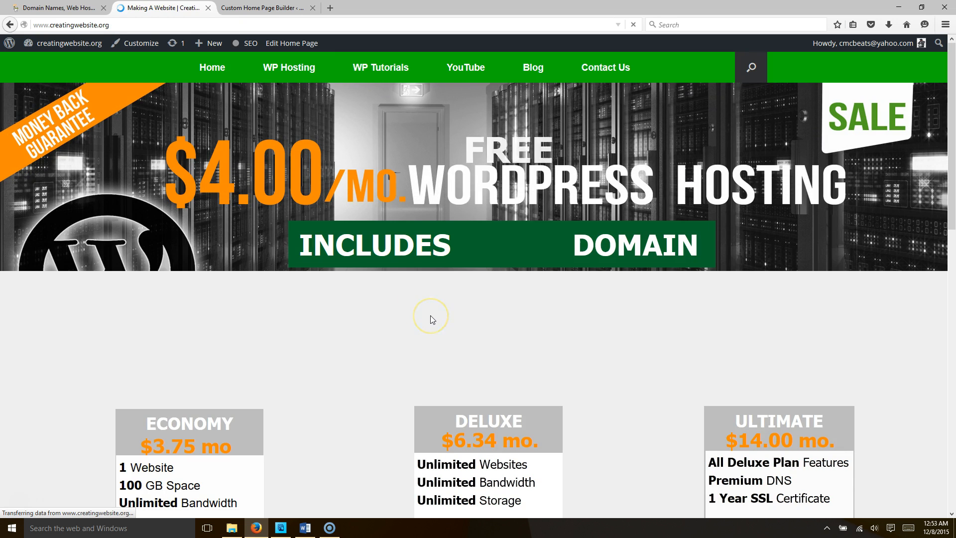
pyautogui.scroll(-3)
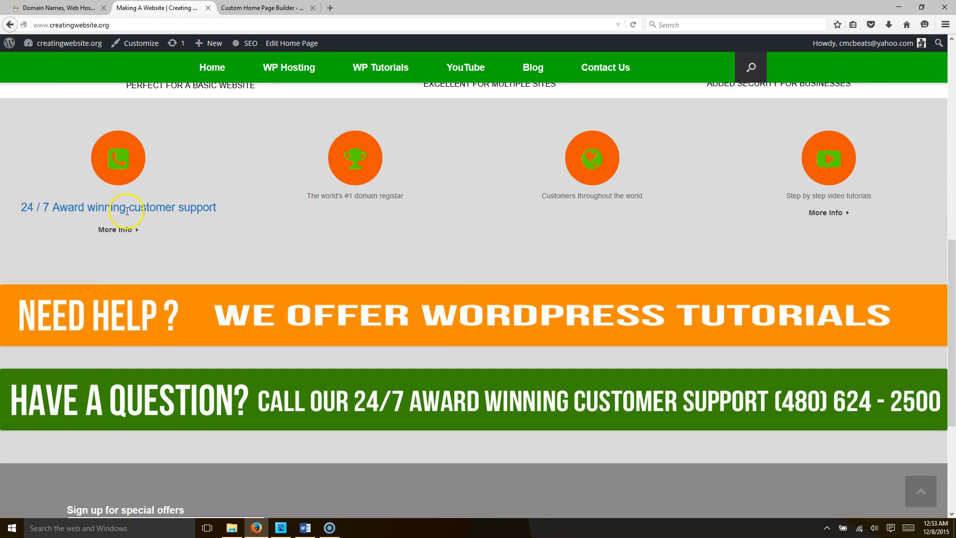
pyautogui.moveTo(448, 208)
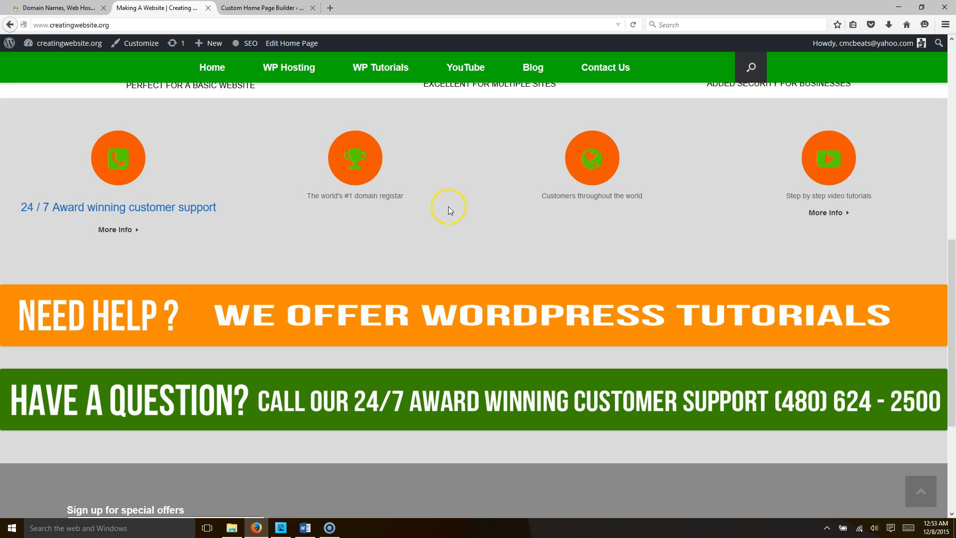
pyautogui.moveTo(501, 217)
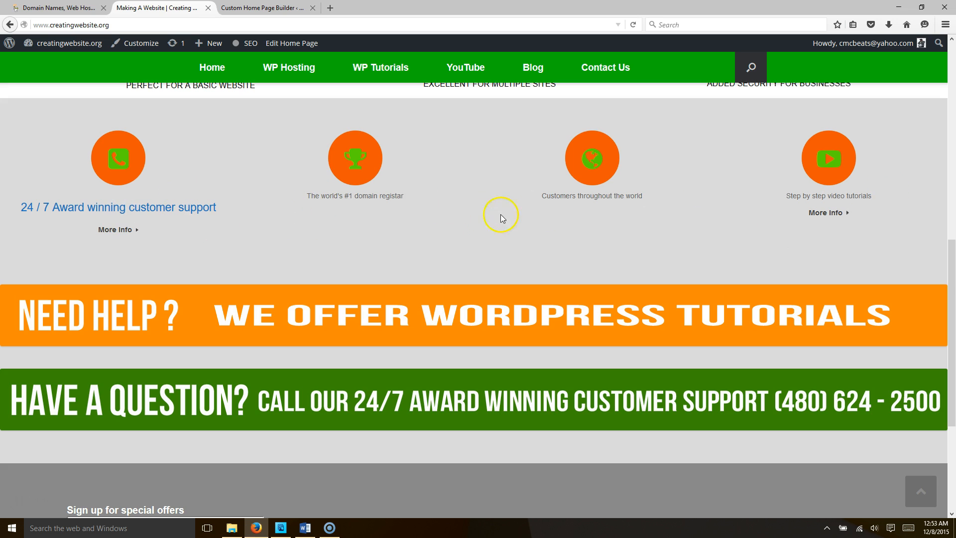
pyautogui.click(262, 8)
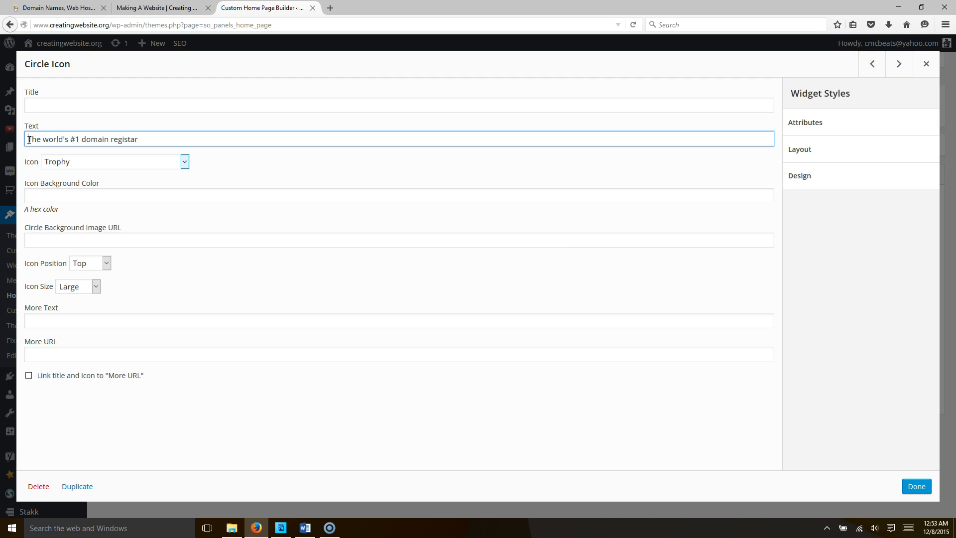
# - Wrap the domain registrar caption in <h2></h2> tags
pyautogui.write('h2>')
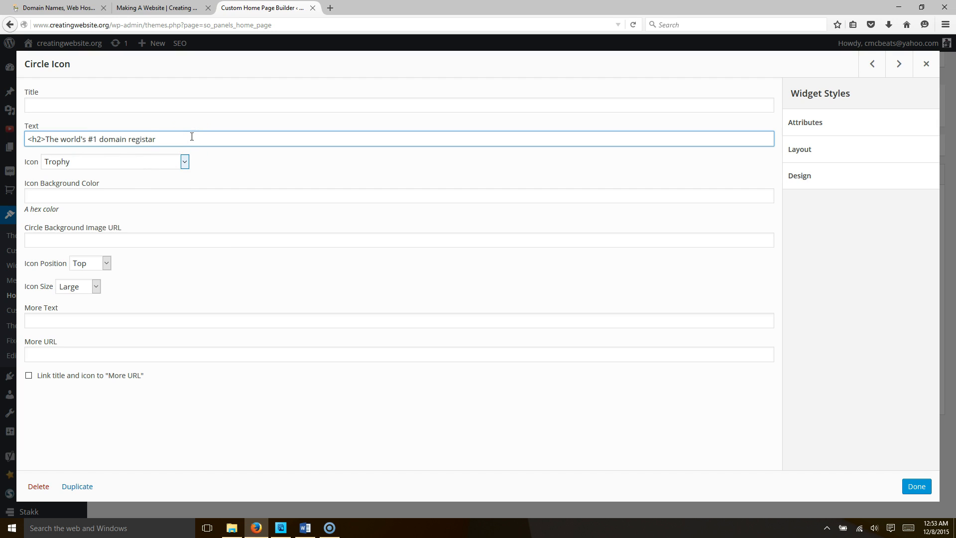
pyautogui.write('</h2>')
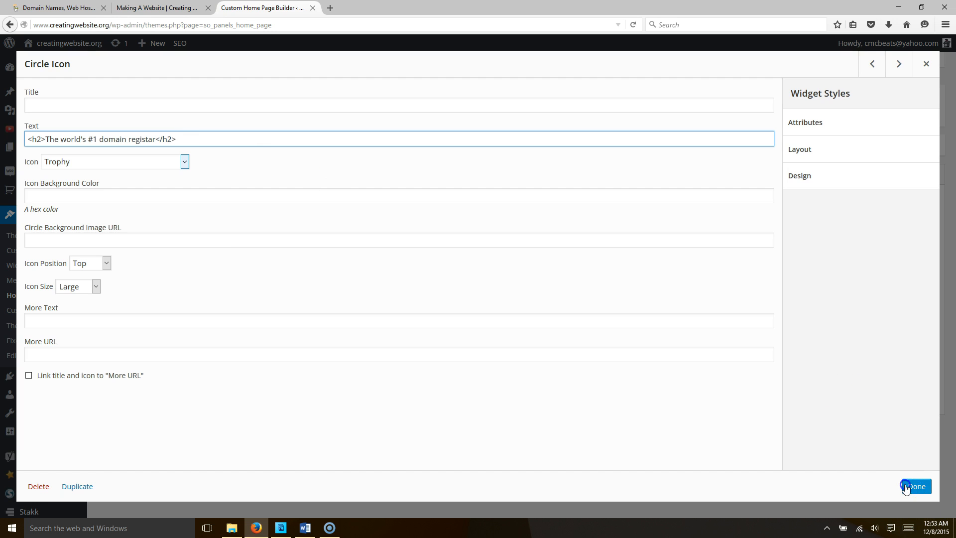
pyautogui.click(915, 486)
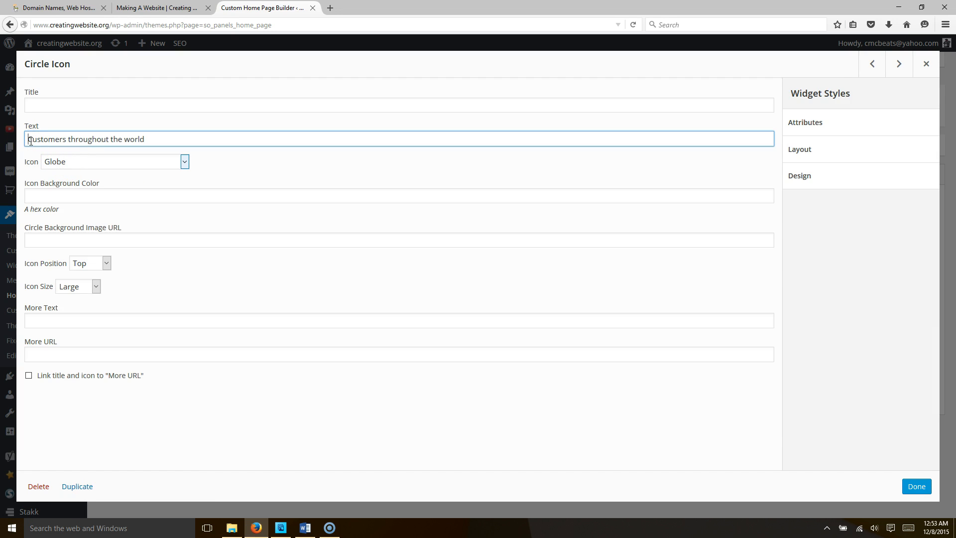
# - Wrap the customers throughout the world caption in <h2></h2> tags
pyautogui.write('h2>')
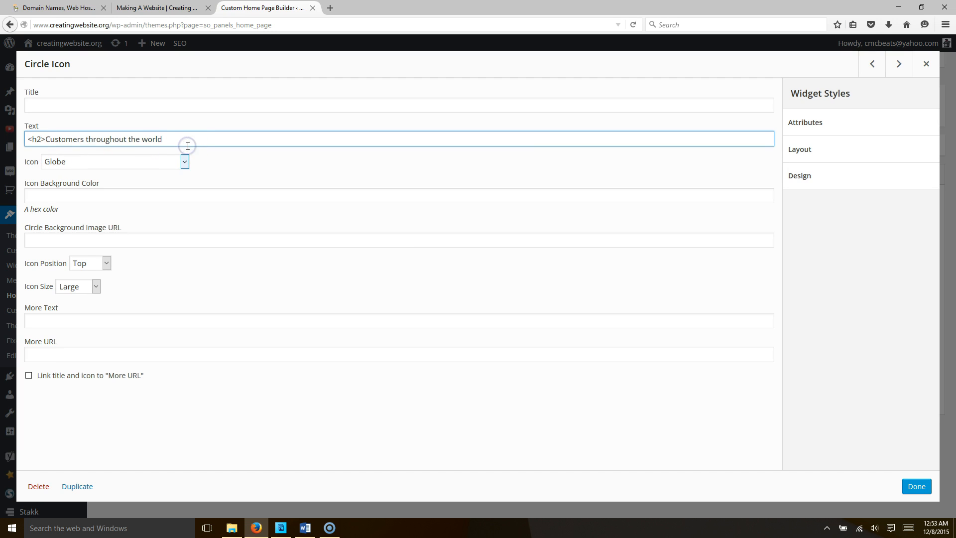
pyautogui.write('</h2>')
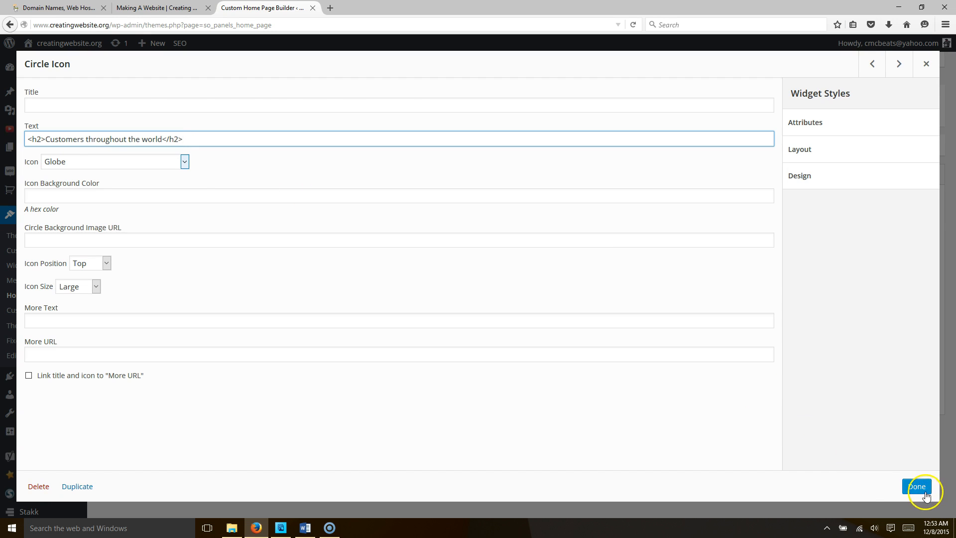
pyautogui.click(917, 486)
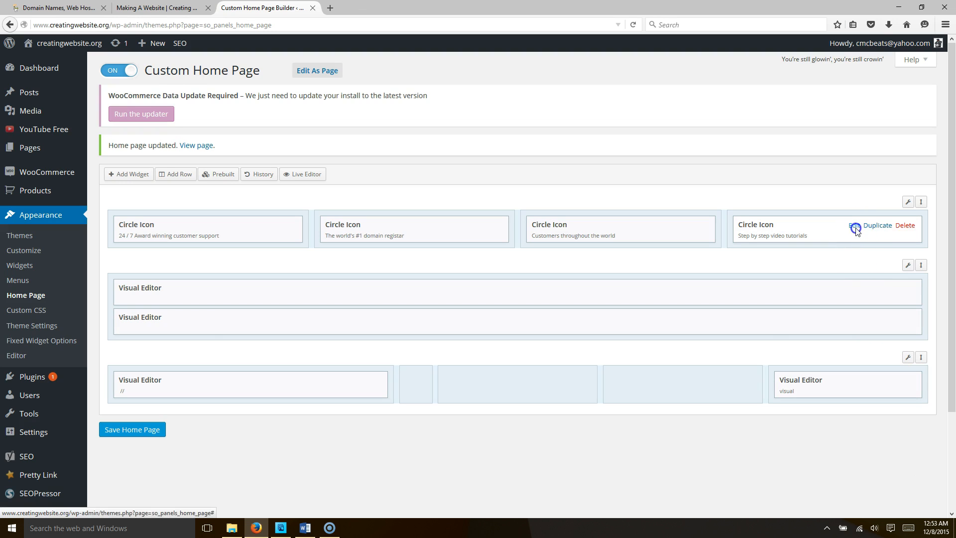
# - Wrap the step by step video tutorials caption in <h2></h2> tags and save the home page
pyautogui.click(854, 228)
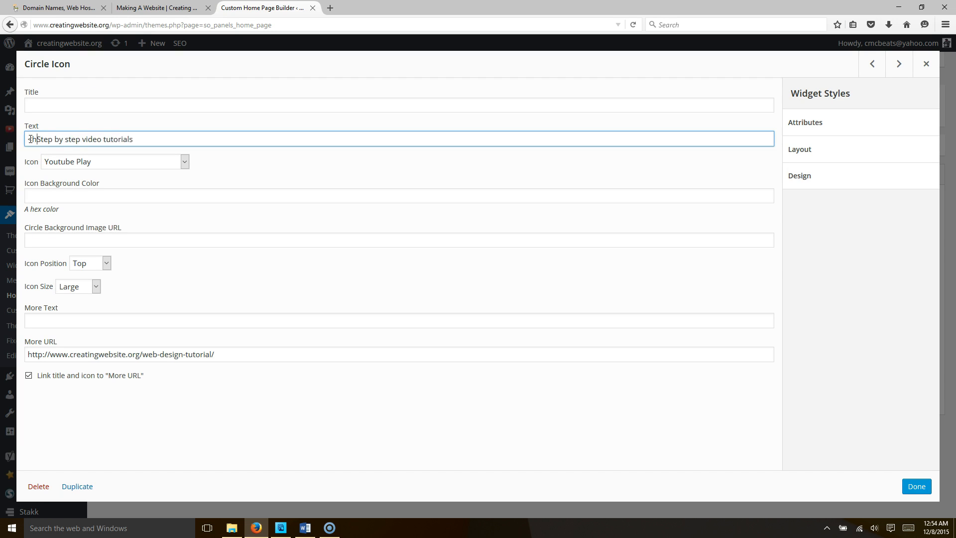
pyautogui.write('<h2>')
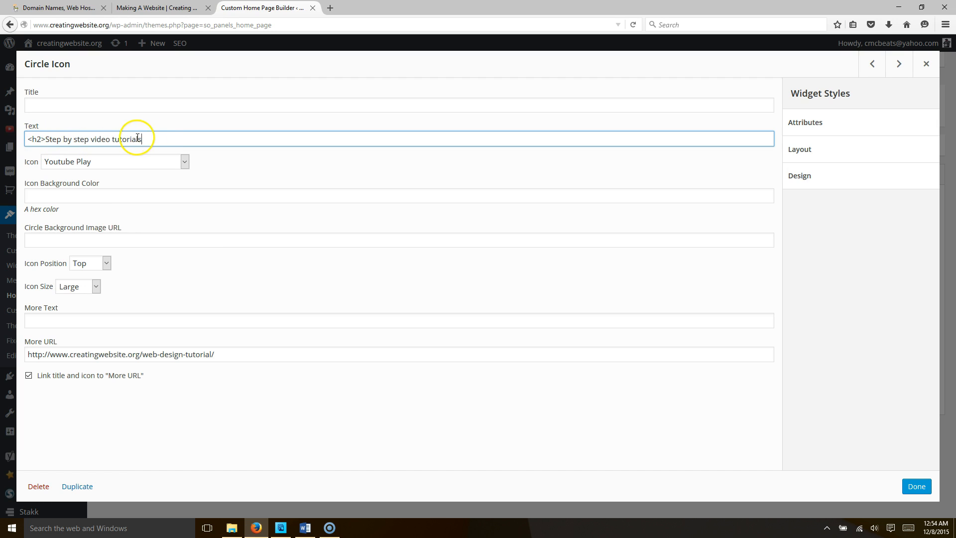
pyautogui.write('</')
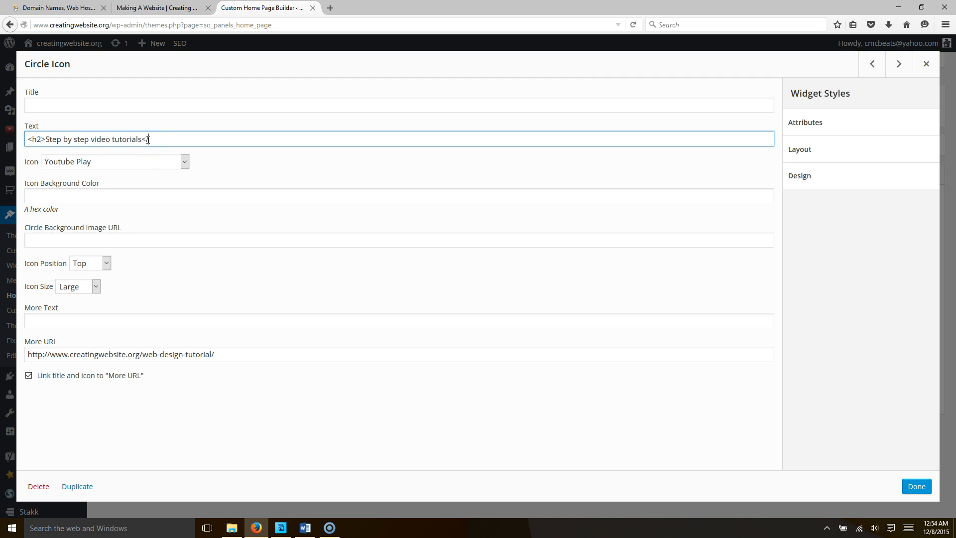
pyautogui.write('/h2>')
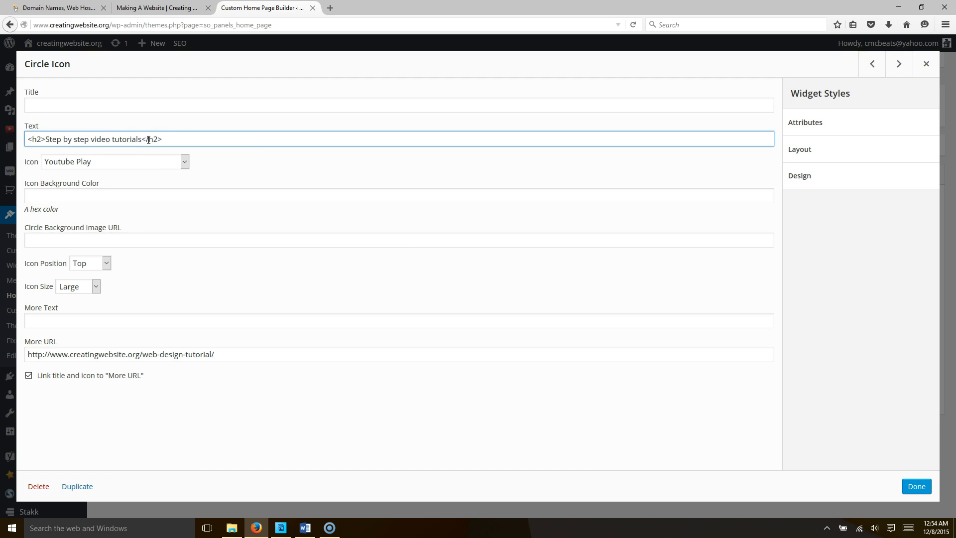
pyautogui.click(917, 486)
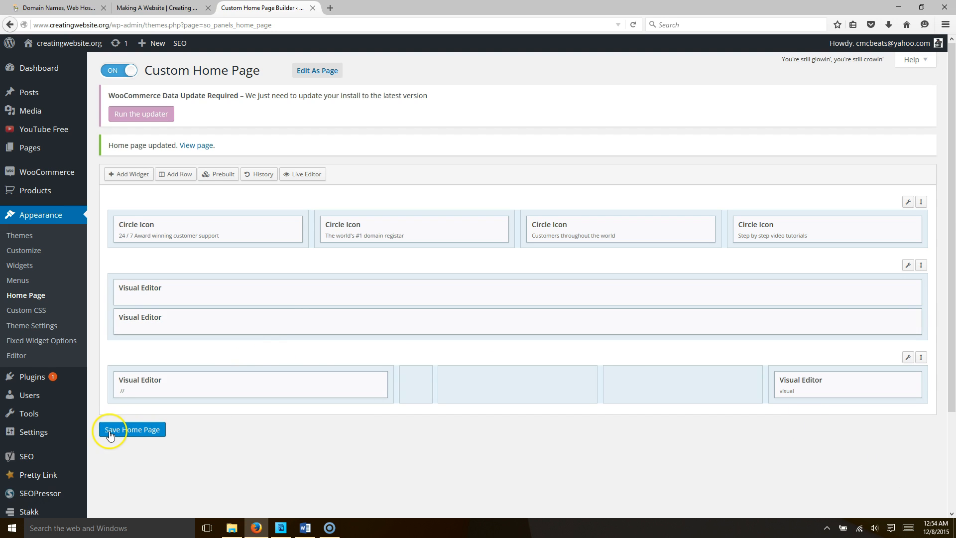
pyautogui.click(132, 430)
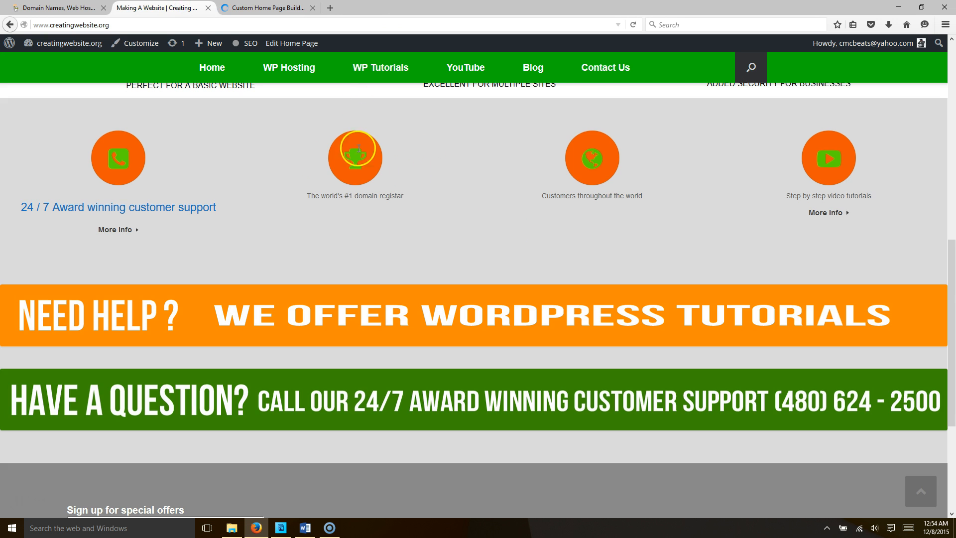
pyautogui.moveTo(161, 212)
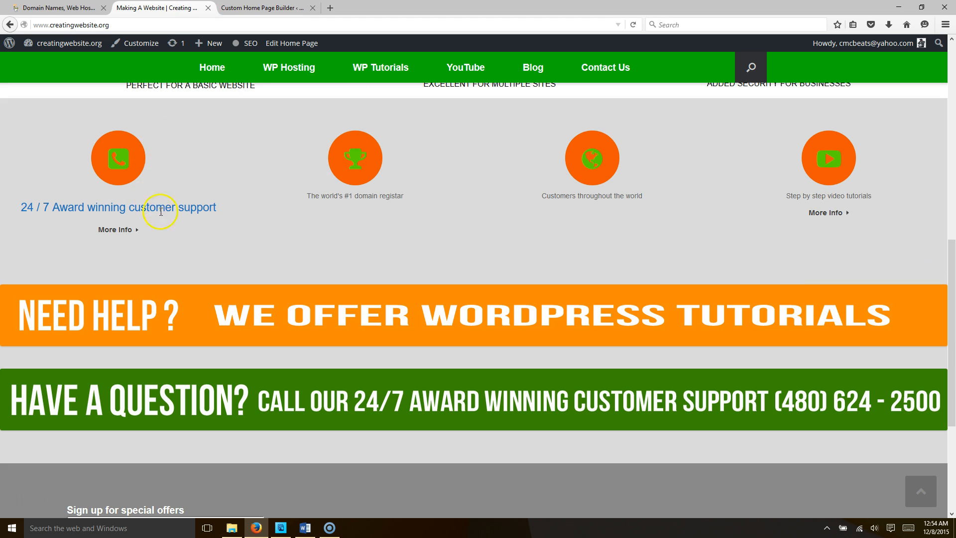
# - Reload the live home page and confirm all four captions appear as larger blue headings
pyautogui.click(634, 24)
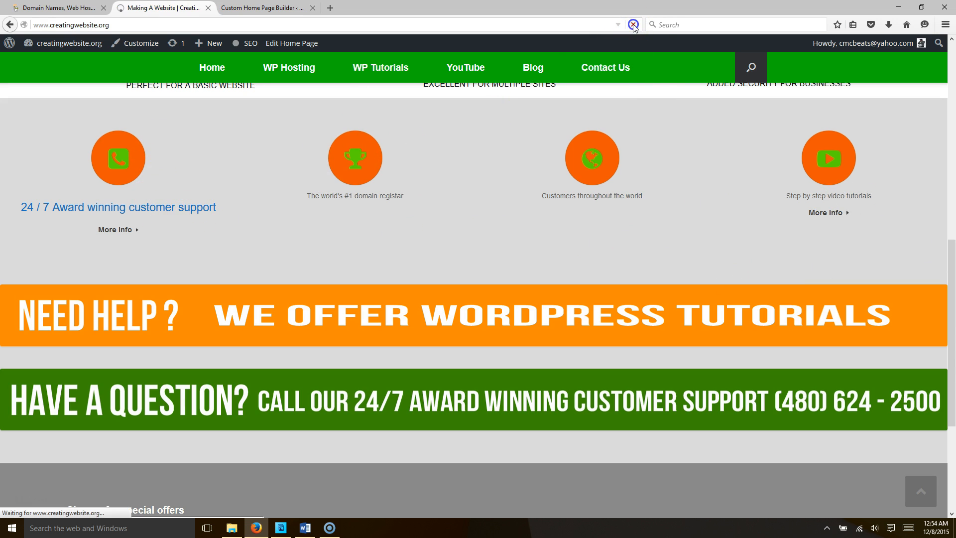
pyautogui.click(634, 24)
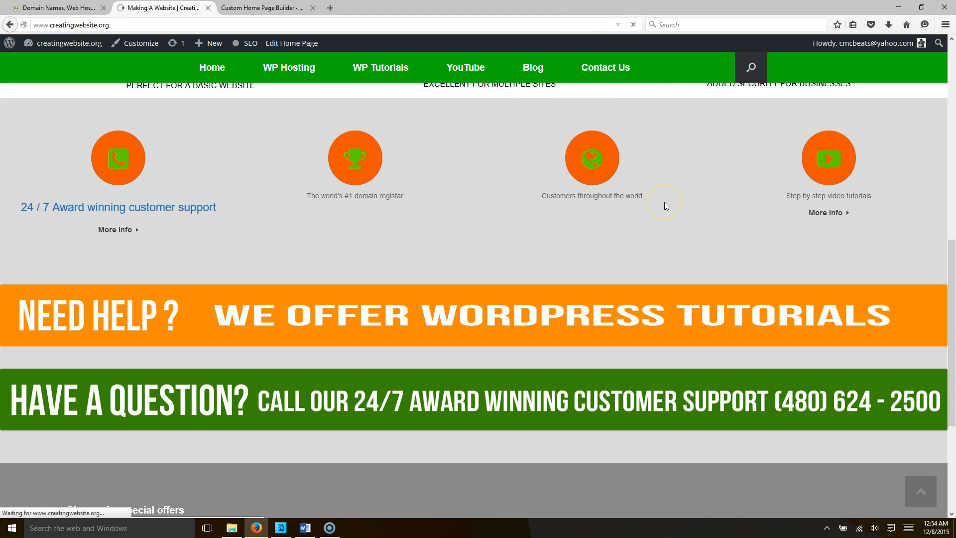
pyautogui.scroll(-3)
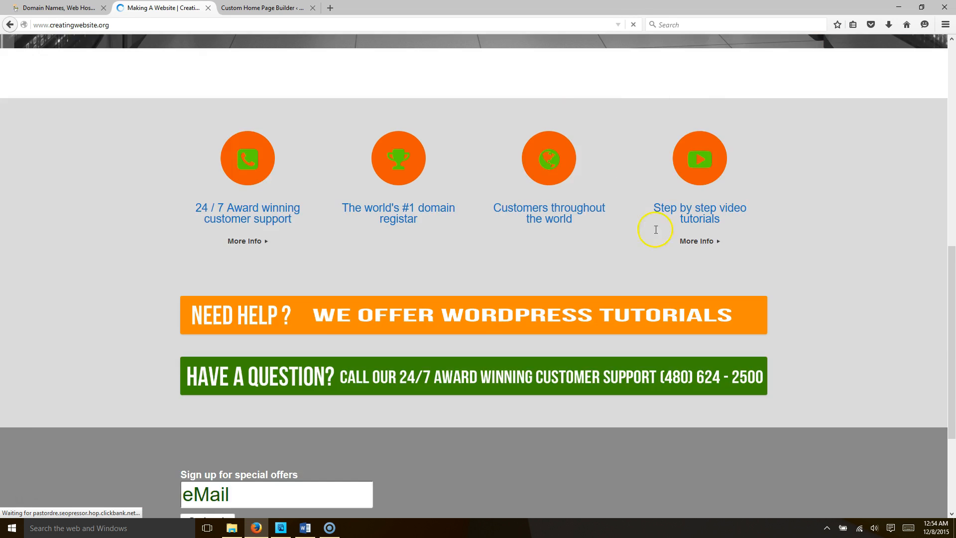
pyautogui.scroll(3)
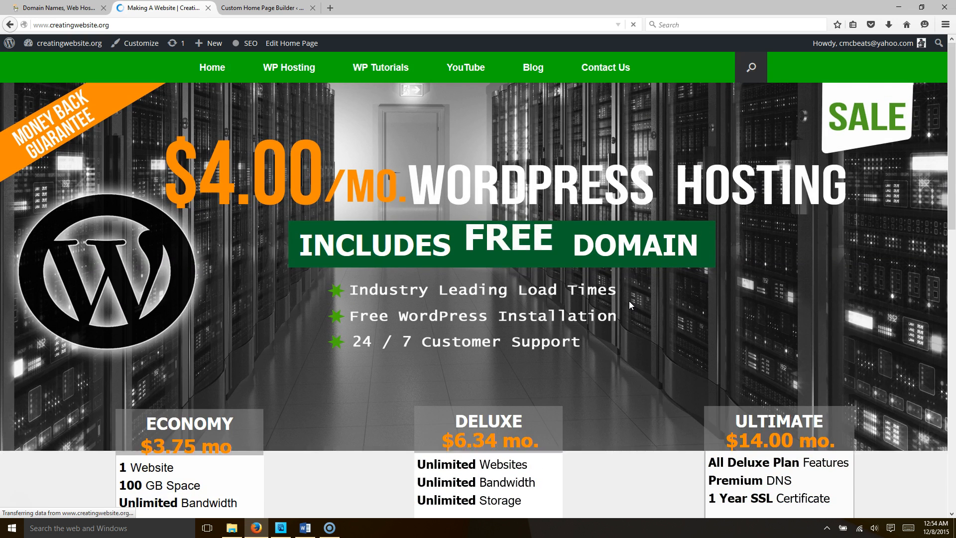
pyautogui.scroll(-3)
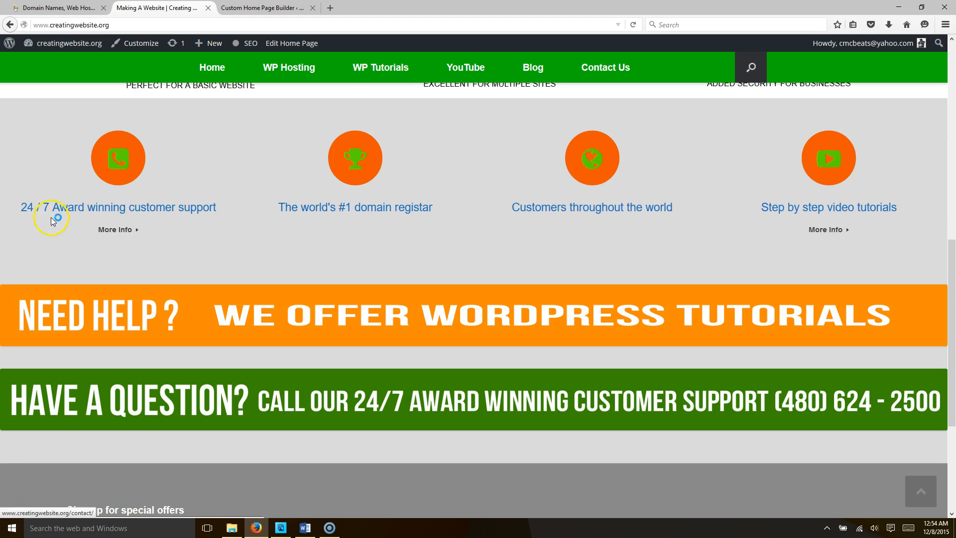
pyautogui.moveTo(318, 224)
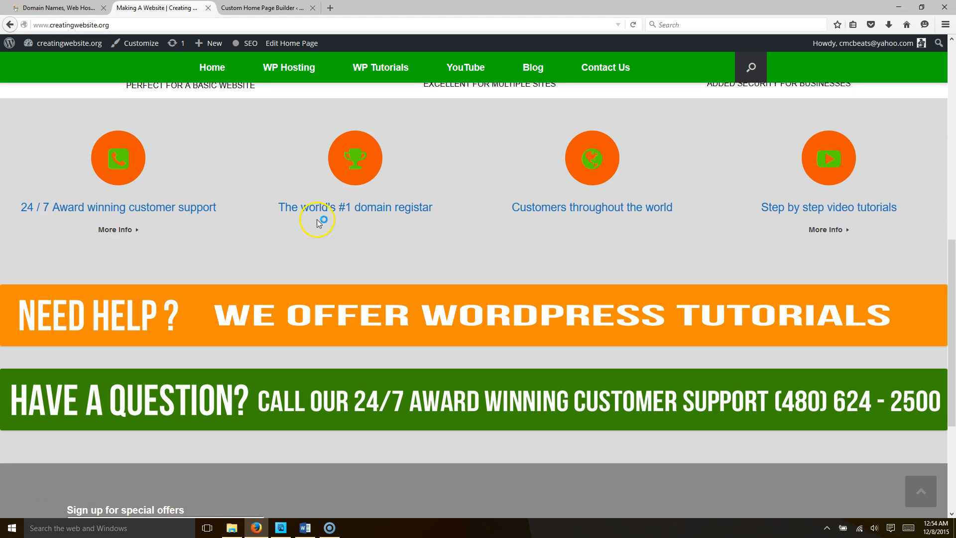
pyautogui.moveTo(407, 221)
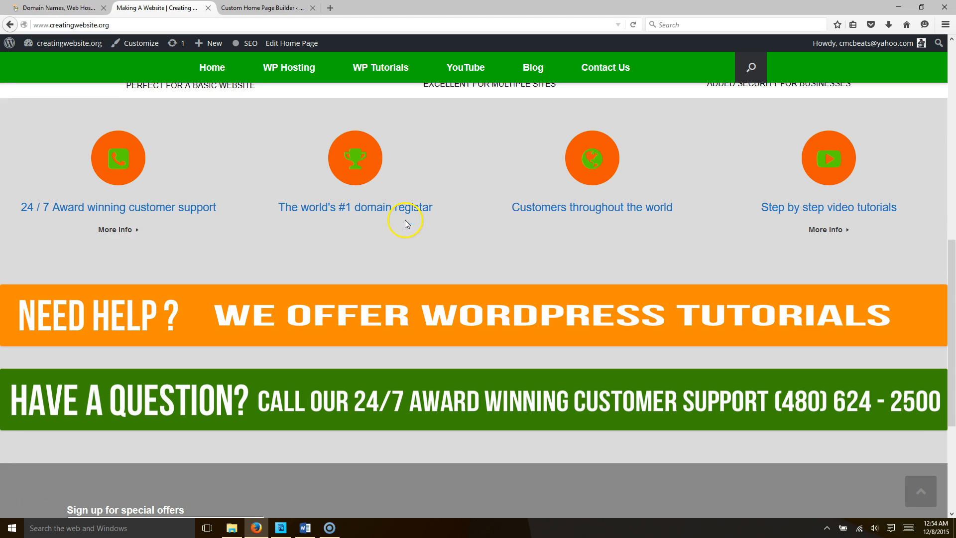
pyautogui.moveTo(828, 229)
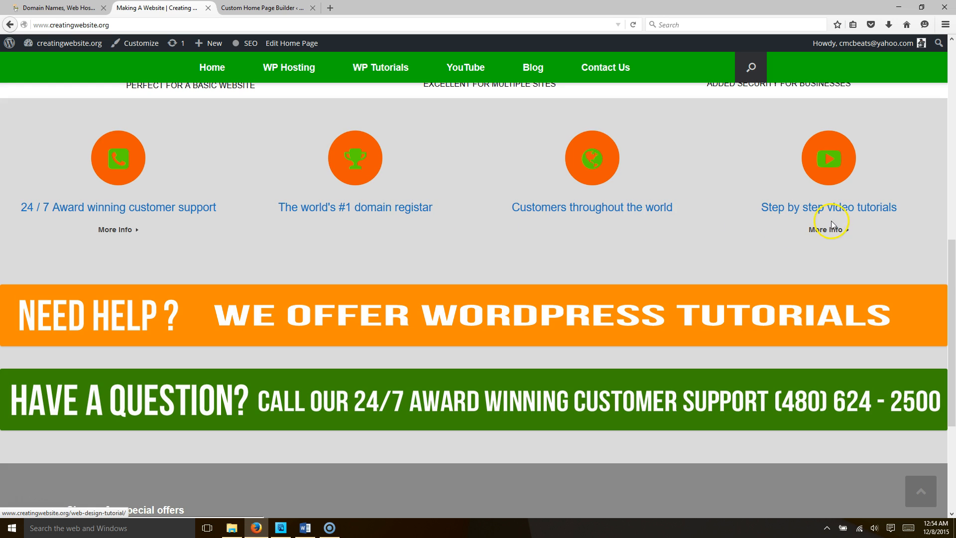
pyautogui.scroll(3)
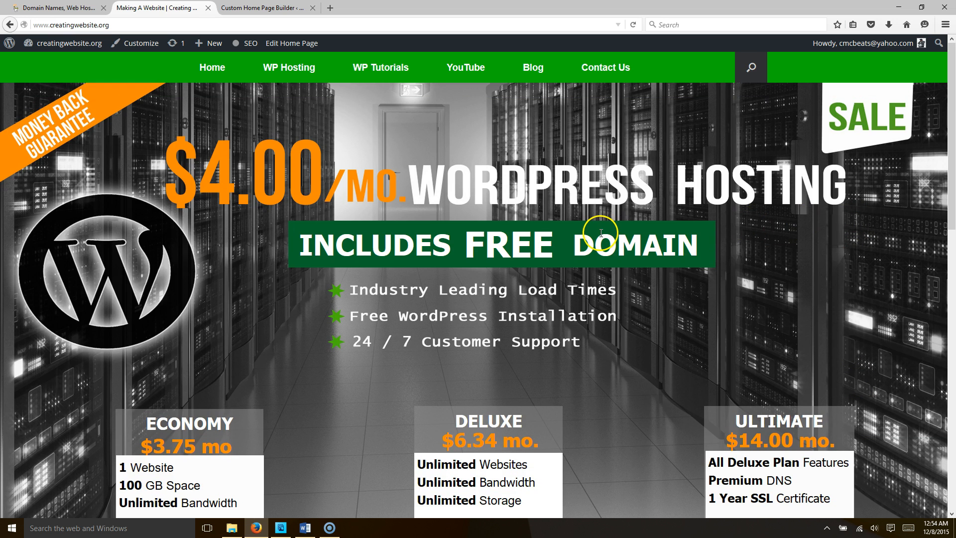
pyautogui.moveTo(534, 349)
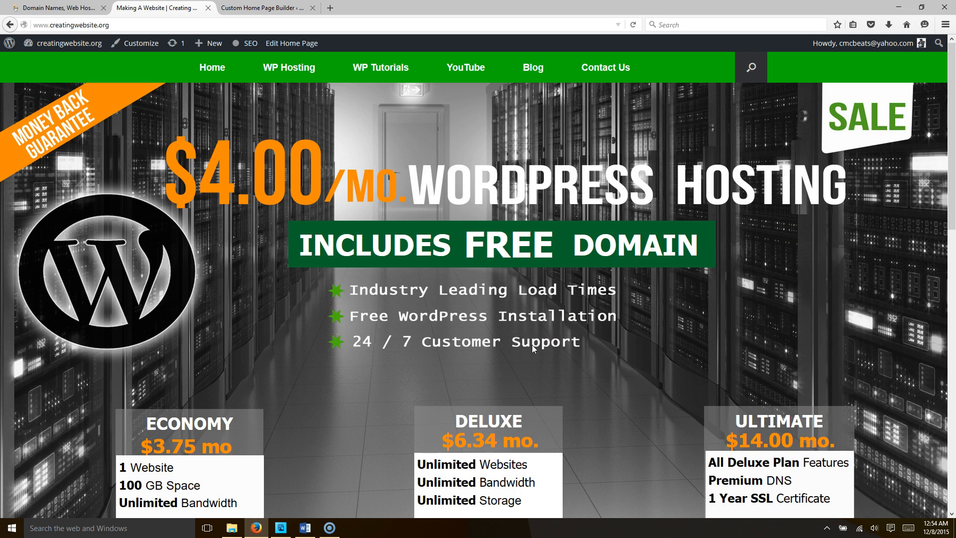